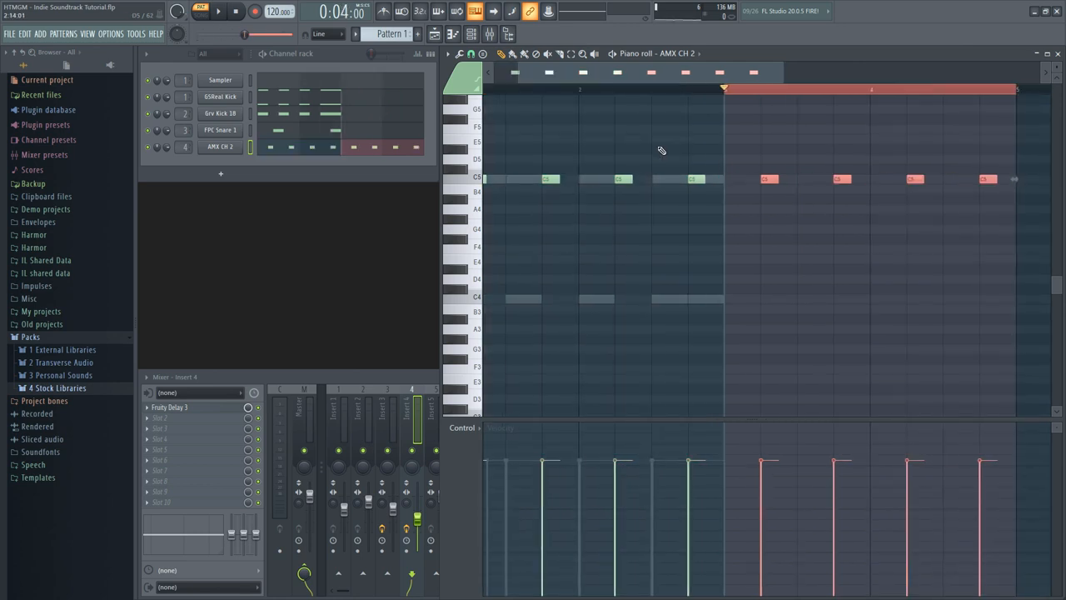
- Edit the kick and AMX CH 2 notes, then draw a run of GM Cabasa notes
click(220, 129)
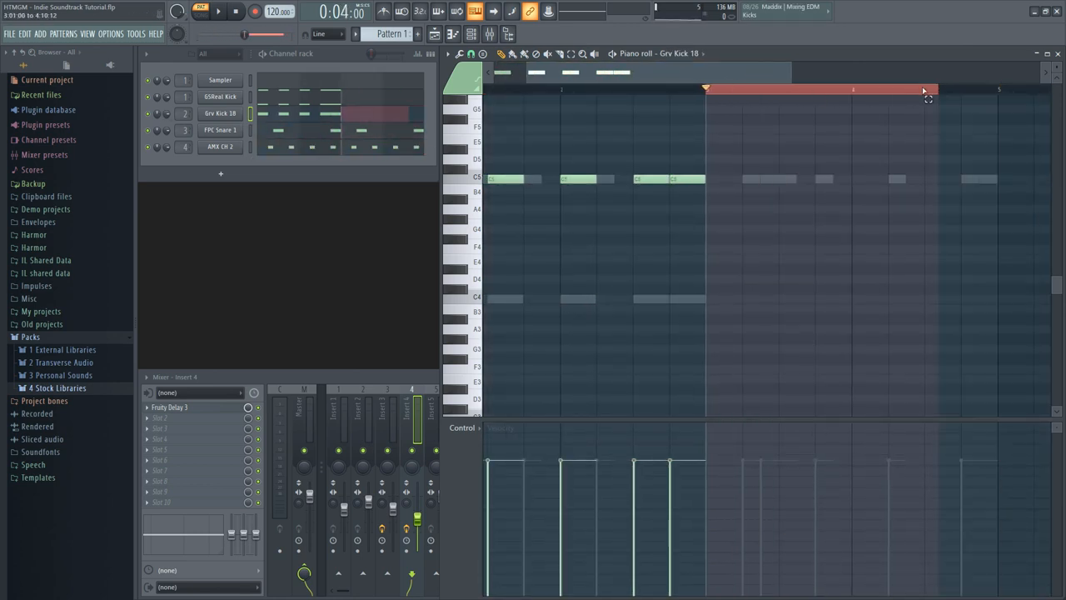
click(220, 96)
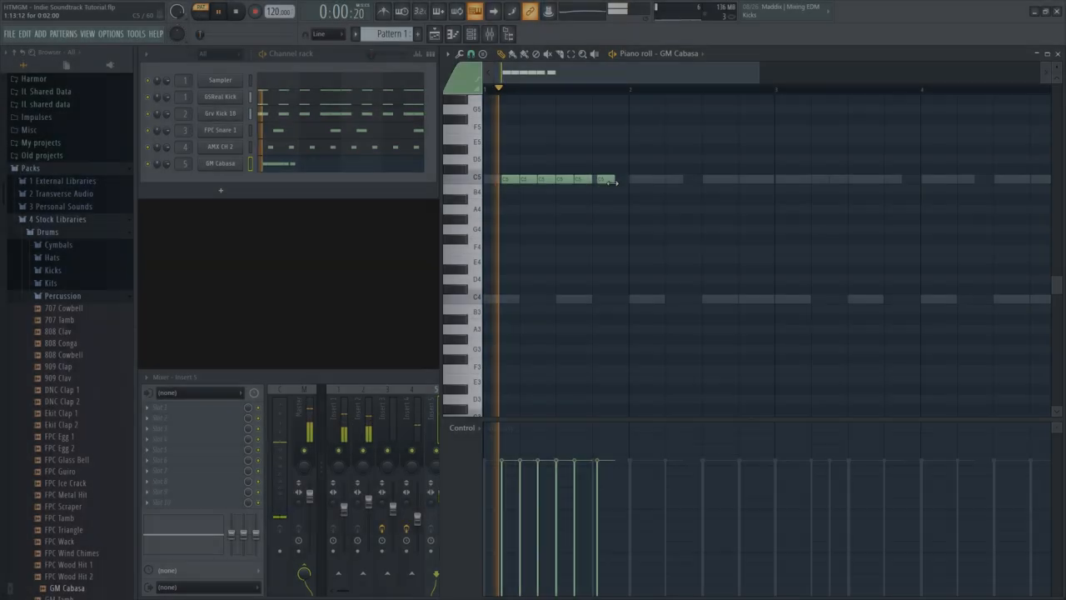
click(235, 11)
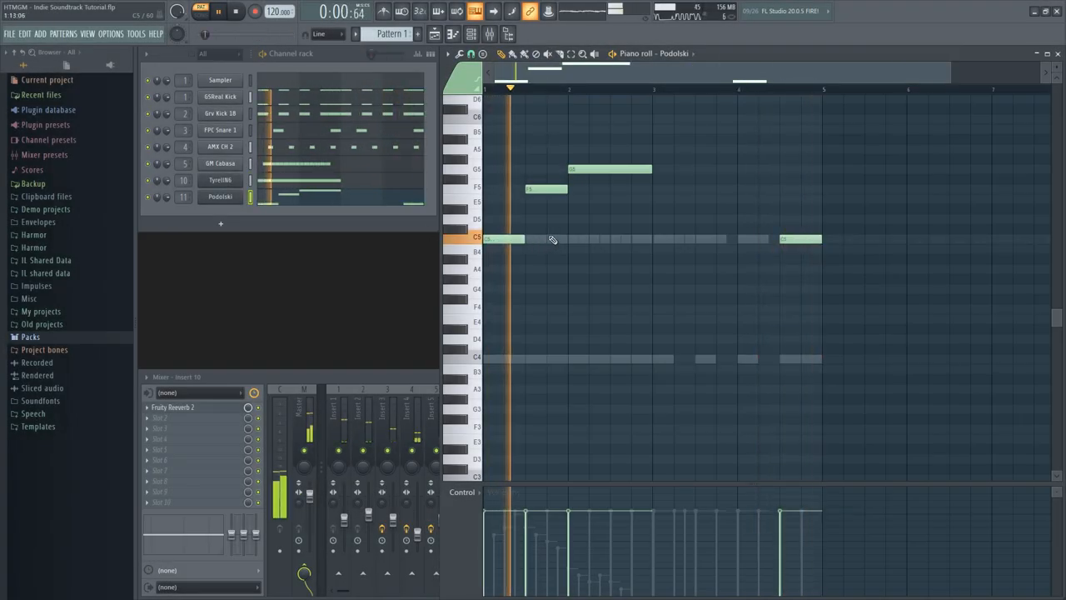
- Load Krush on Insert 11 and raise its drive, crush and downsample knobs
click(218, 11)
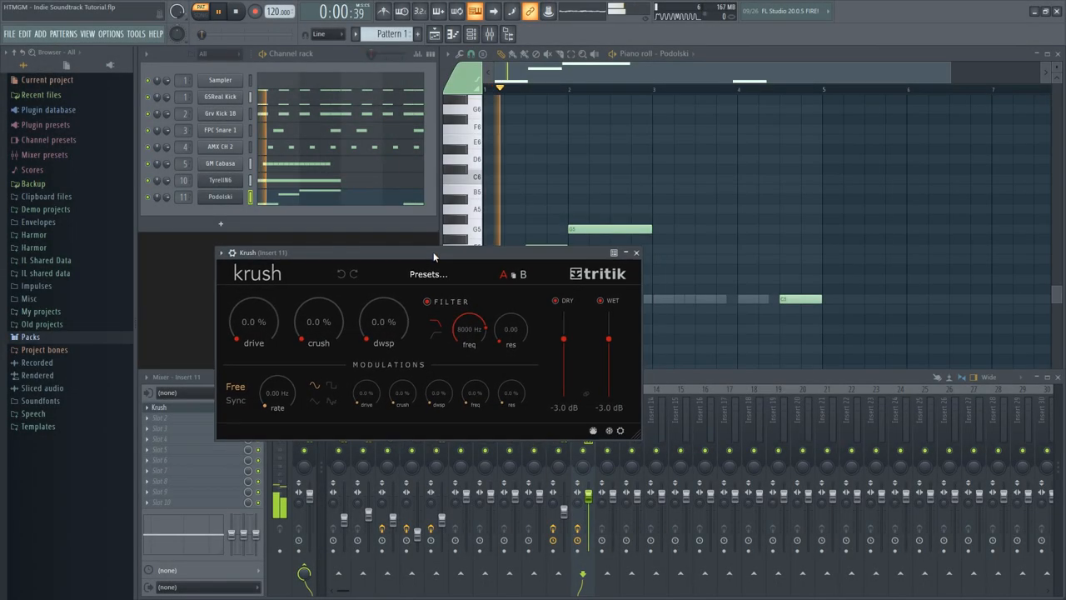
drag(253, 321, 253, 308)
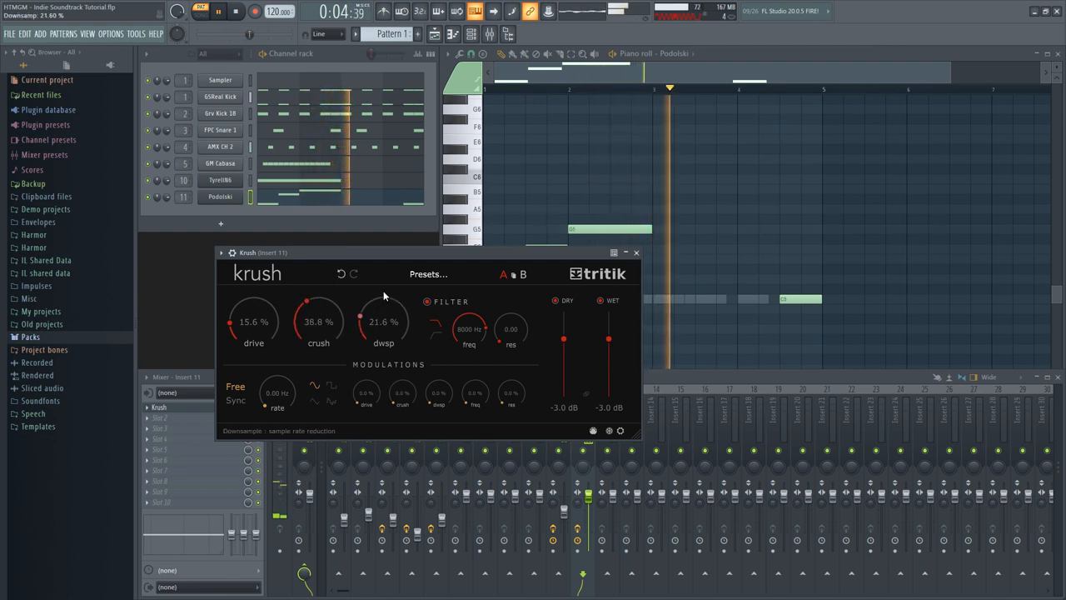
drag(383, 321, 391, 295)
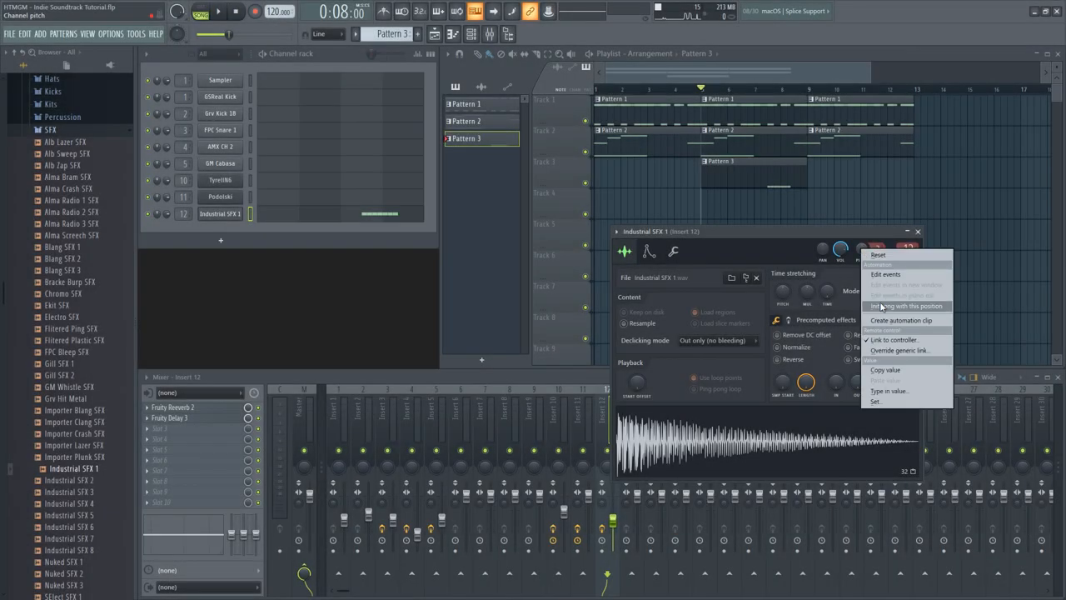
click(901, 319)
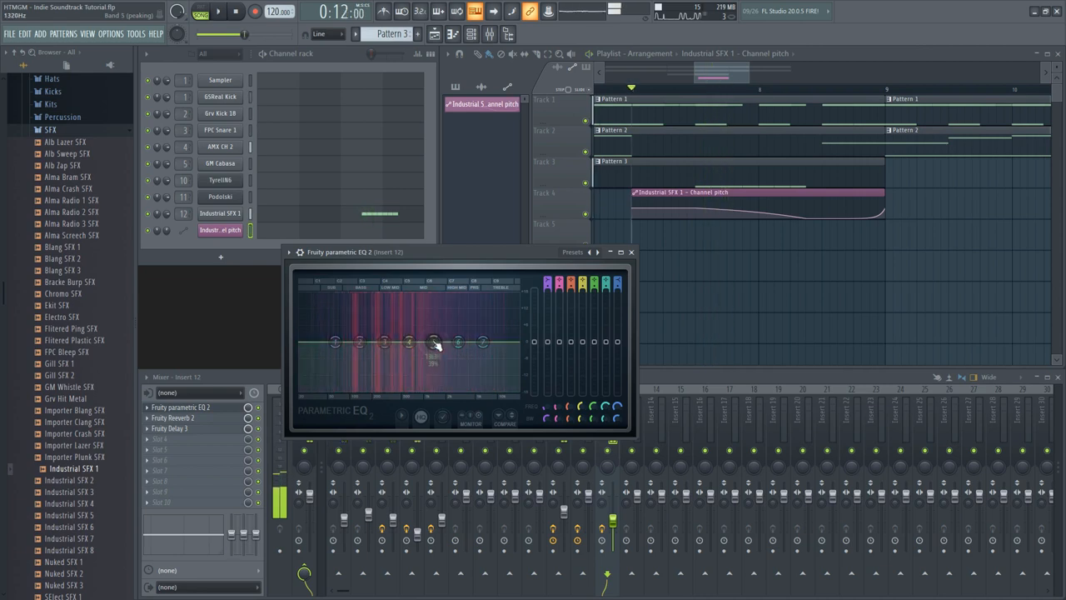
- On Insert 12's Parametric EQ 2, cut band 5 near 1263 Hz and boost band 2 near 380 Hz
drag(433, 341, 433, 360)
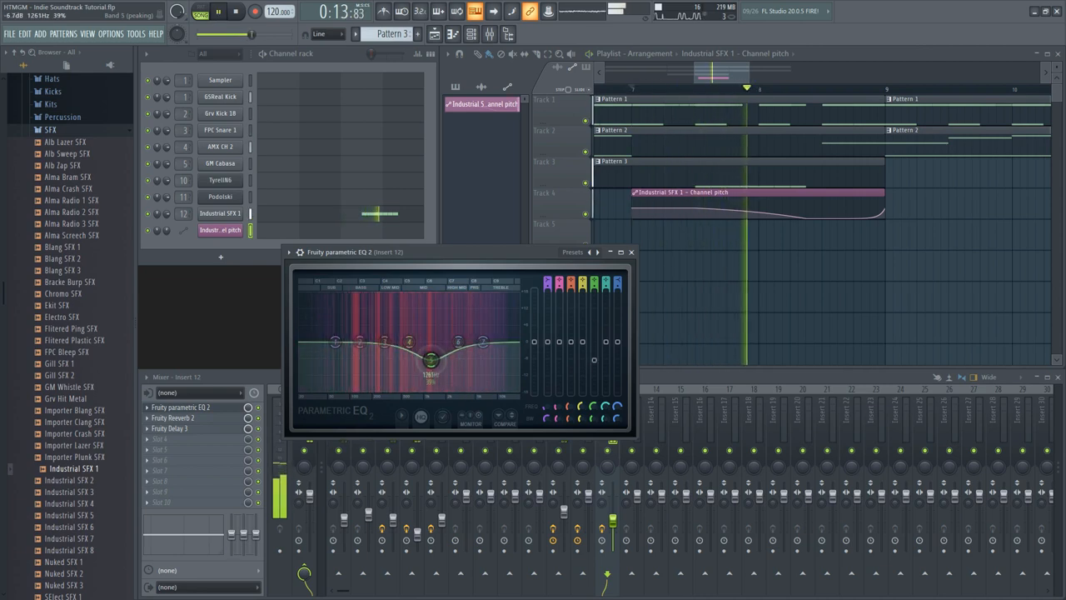
drag(429, 360, 429, 351)
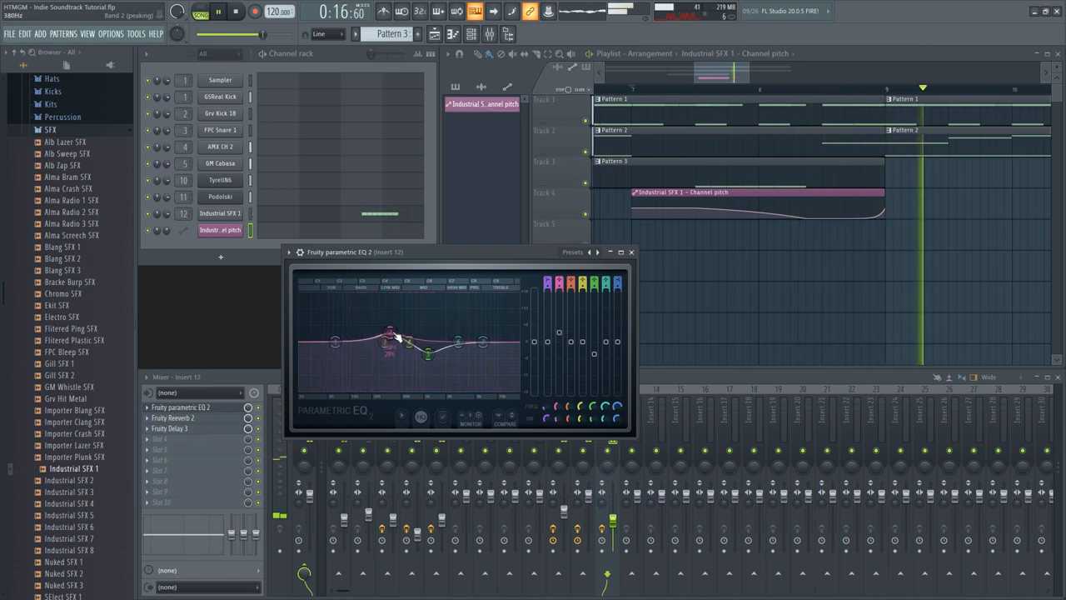
right_click(341, 348)
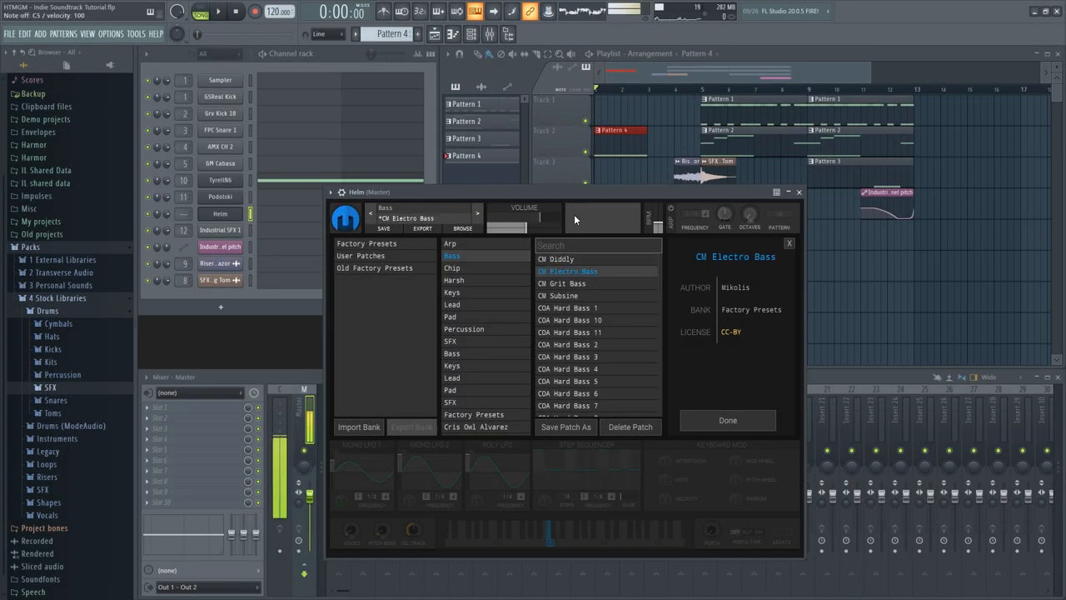
- Confirm the CM Electro Bass patch and draw short repeating C3 notes for Helm
click(561, 283)
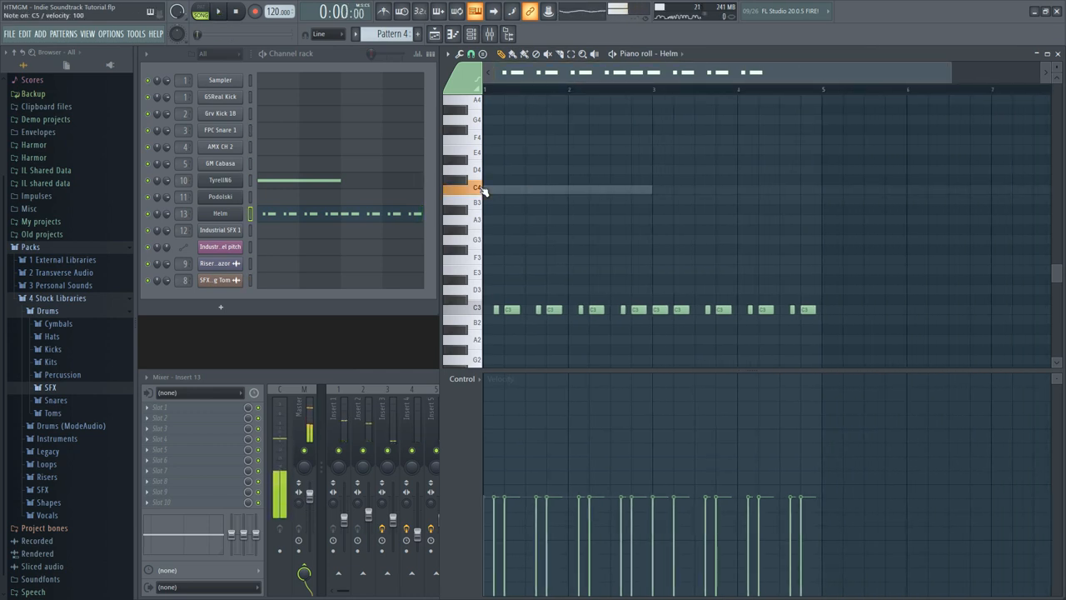
click(218, 11)
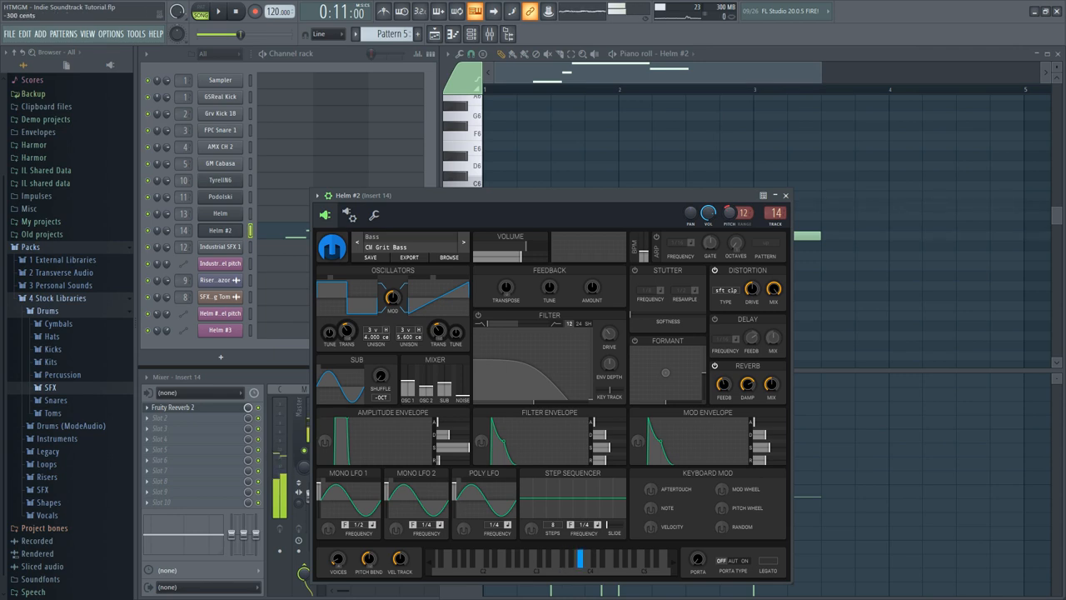
- Create pitch automation for Helm #2 on CM Grit Bass and add Helm #3
right_click(742, 213)
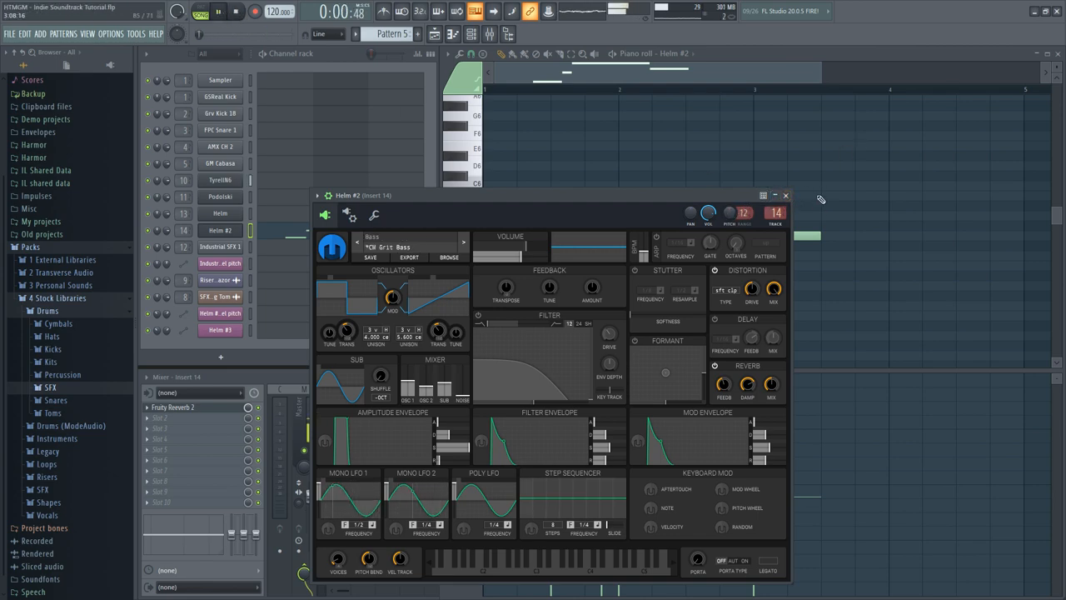
click(784, 195)
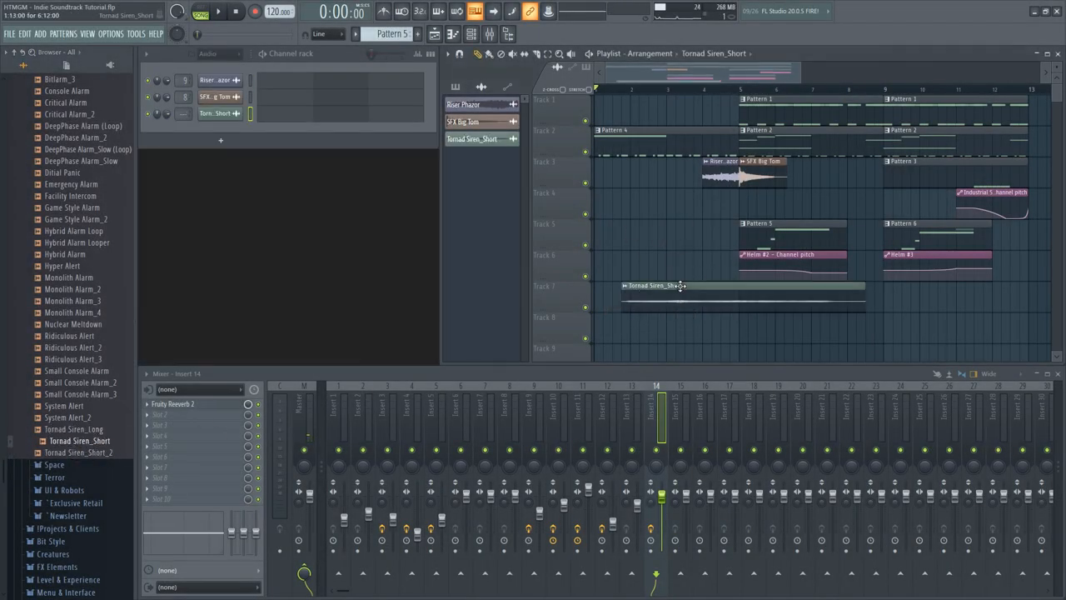
- Move the Tornad Siren_Short clip on Track 7 to bar 1 and audition it
click(219, 11)
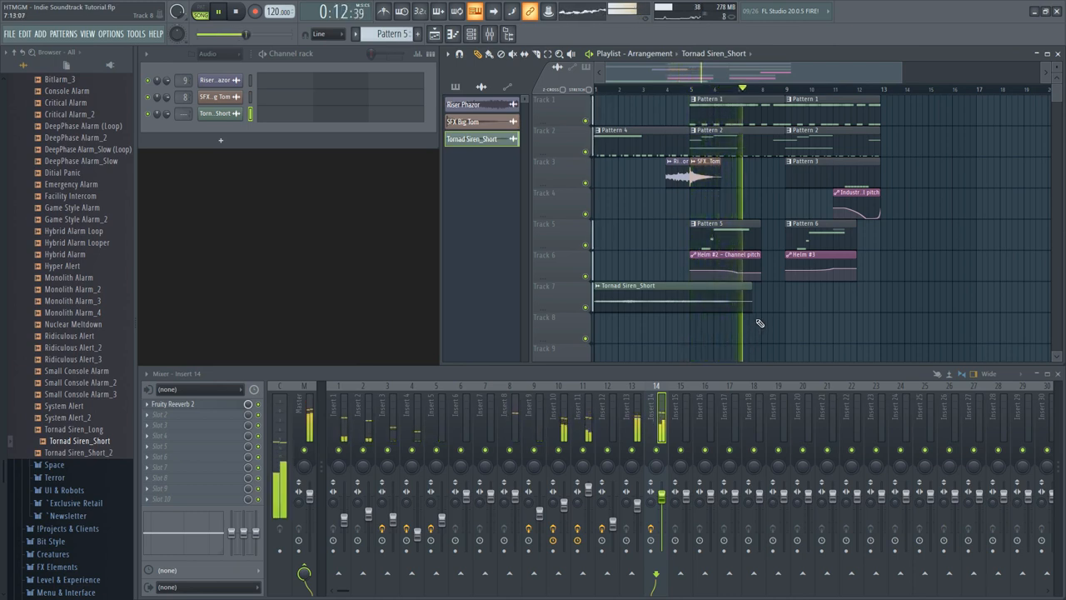
- Add Keyzone Classic as Pattern 8 on Track 9, with Fast Dist and Chorus on Insert 16
click(236, 11)
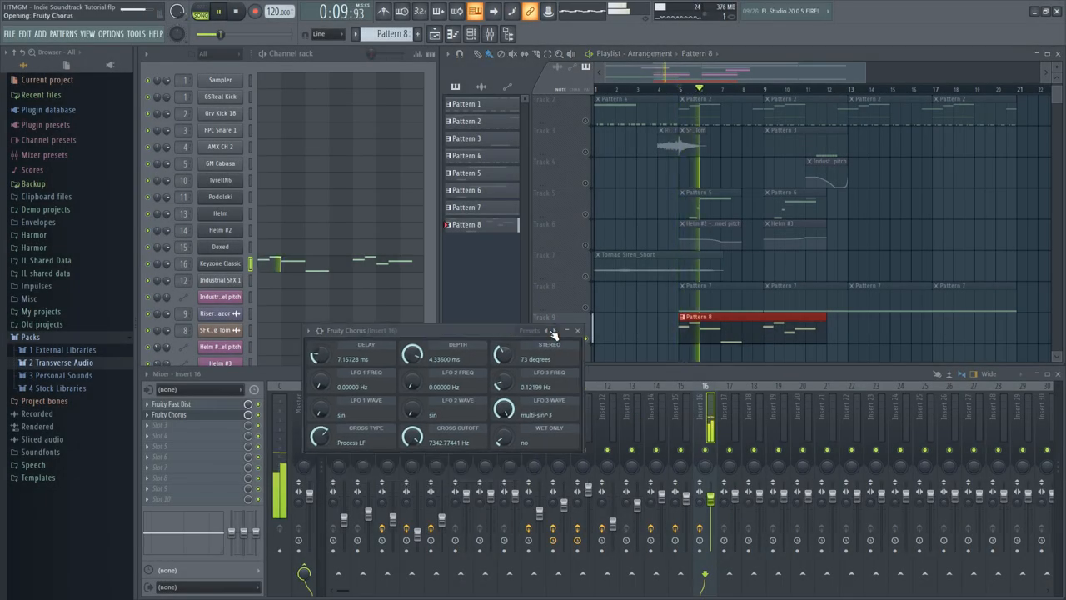
- Select Pattern 2 and open the Podolski C5–C6 melody in the Piano roll
click(545, 331)
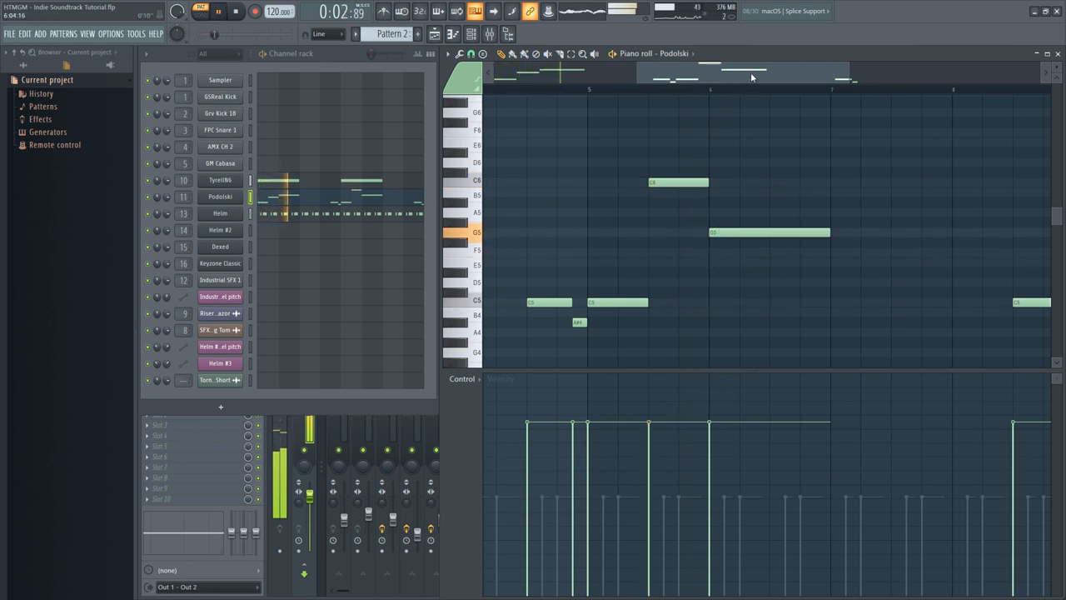
- Switch Podolski's mode from poly to legato with glide at 42.50
click(500, 377)
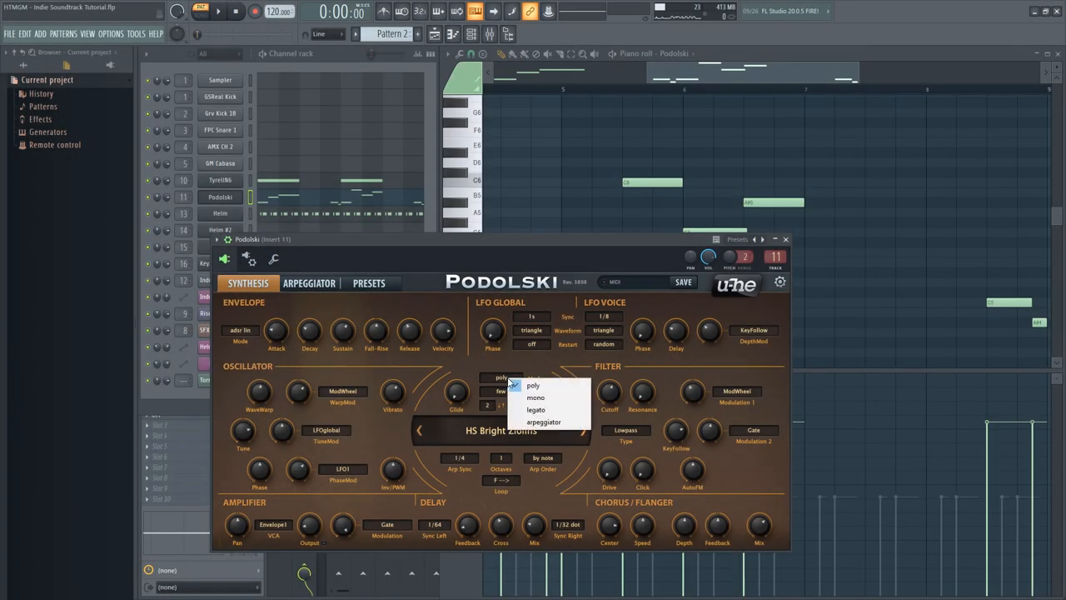
click(536, 409)
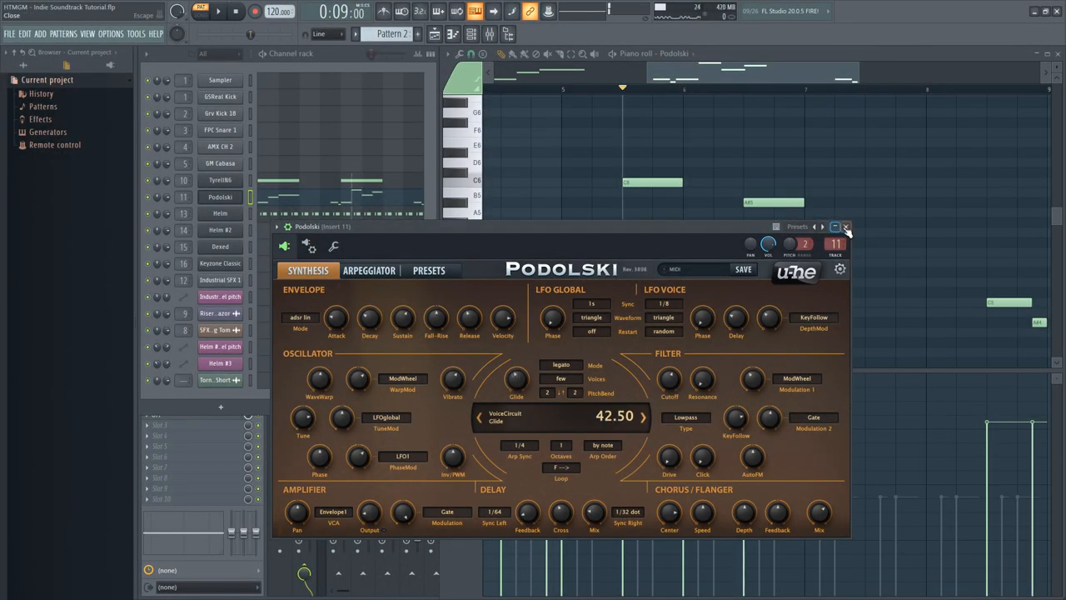
click(847, 227)
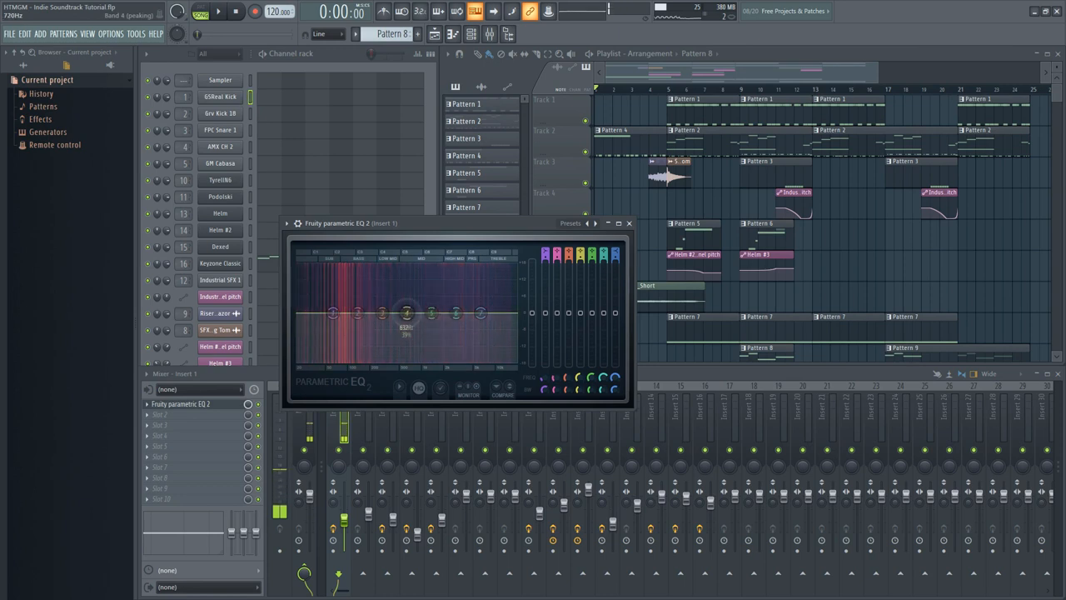
- Dip Insert 1's midrange EQ band and turn band 1 into a high-pass low cut
drag(408, 313, 404, 337)
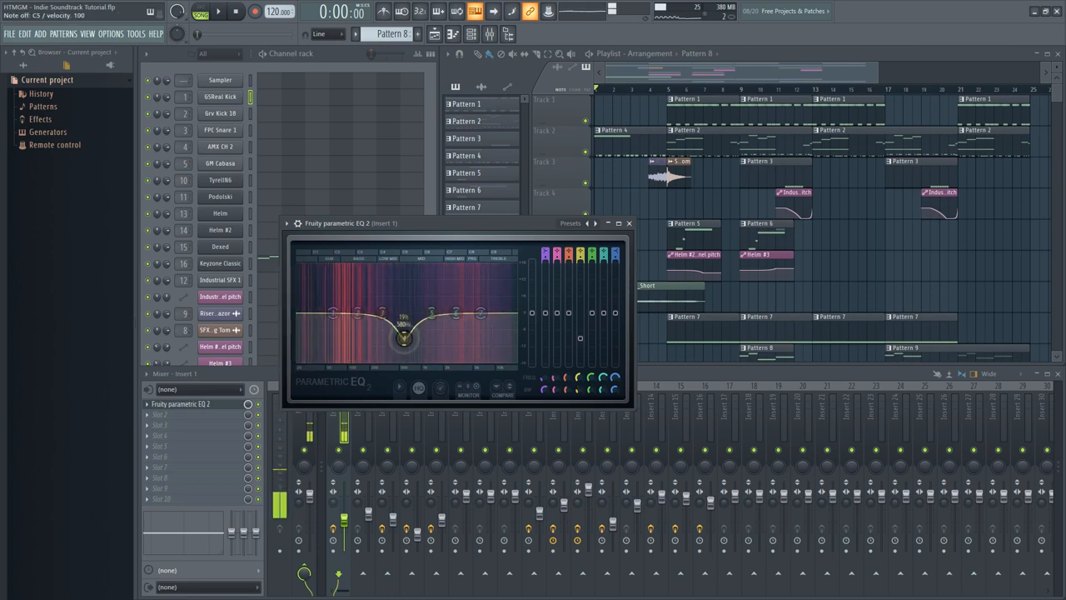
right_click(333, 314)
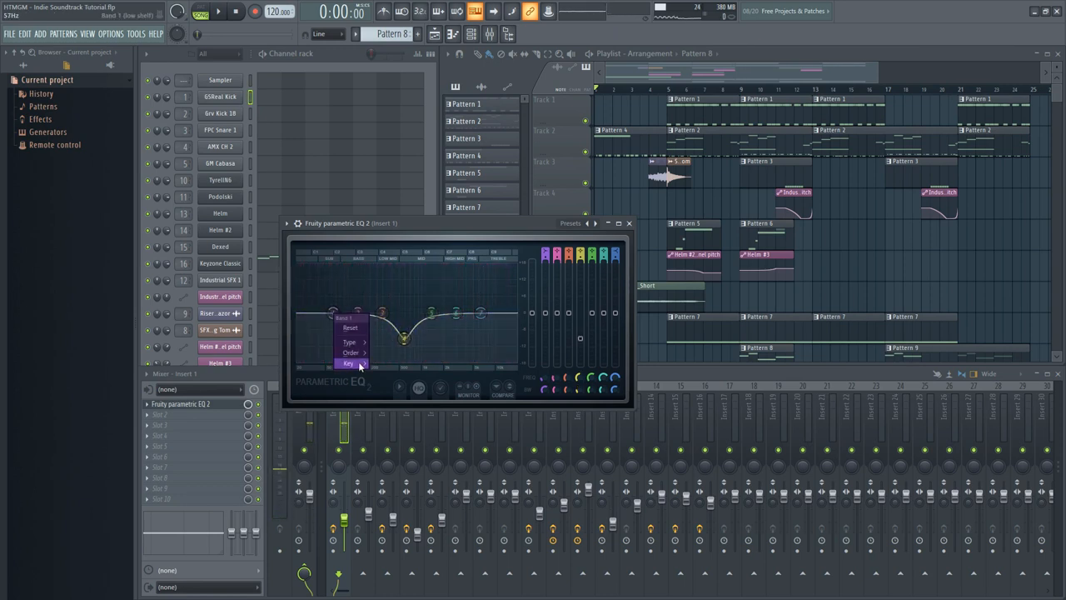
click(349, 342)
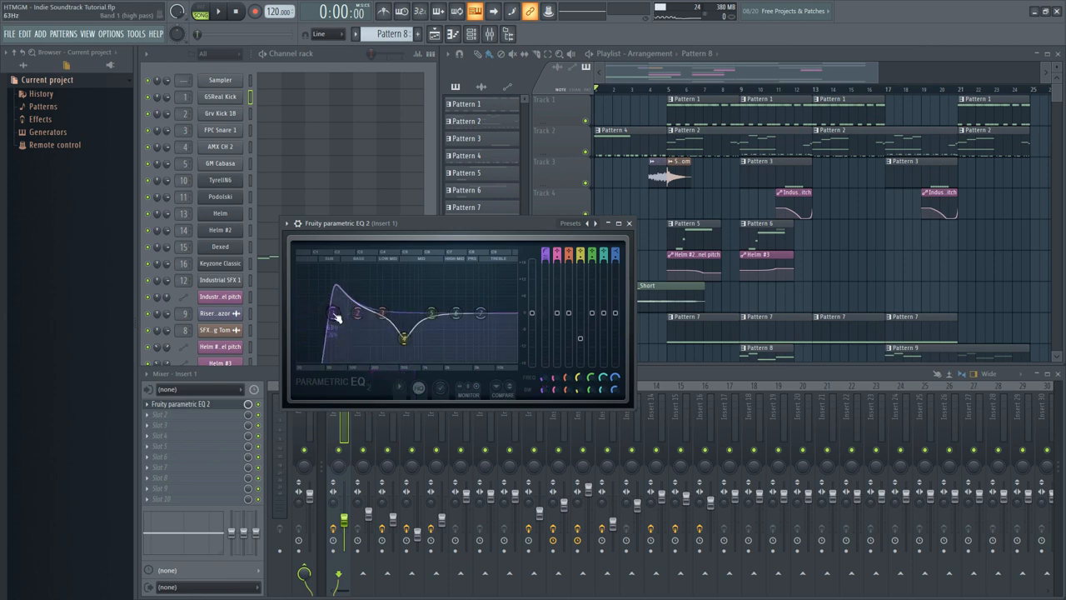
drag(334, 312, 331, 313)
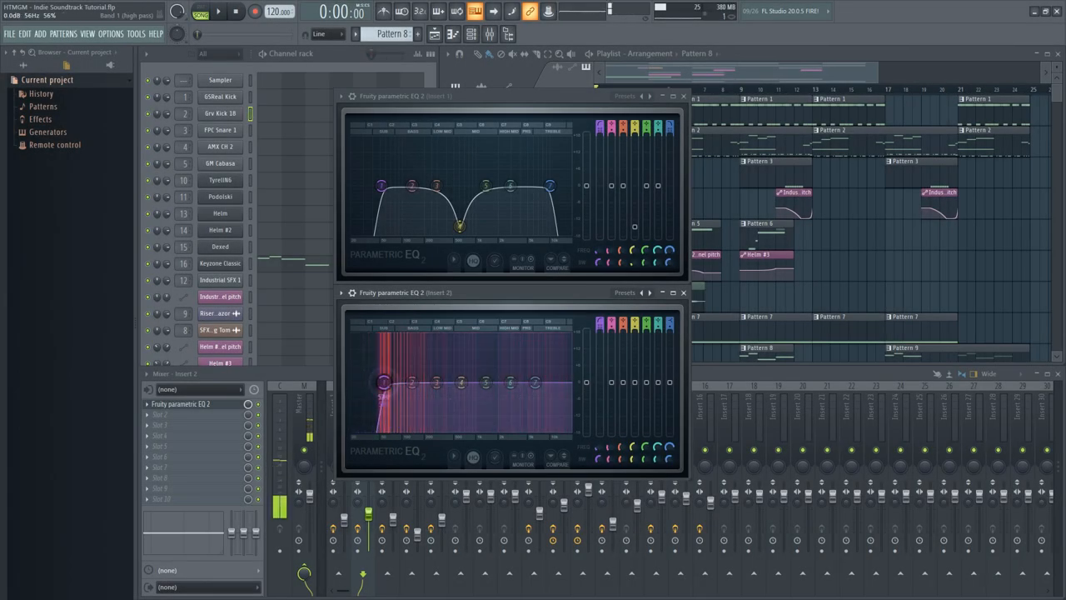
- Drag EQ band nodes: shape Insert 2, cut Insert 4's low-mids, push Insert 14's band into the highs
drag(384, 383, 364, 382)
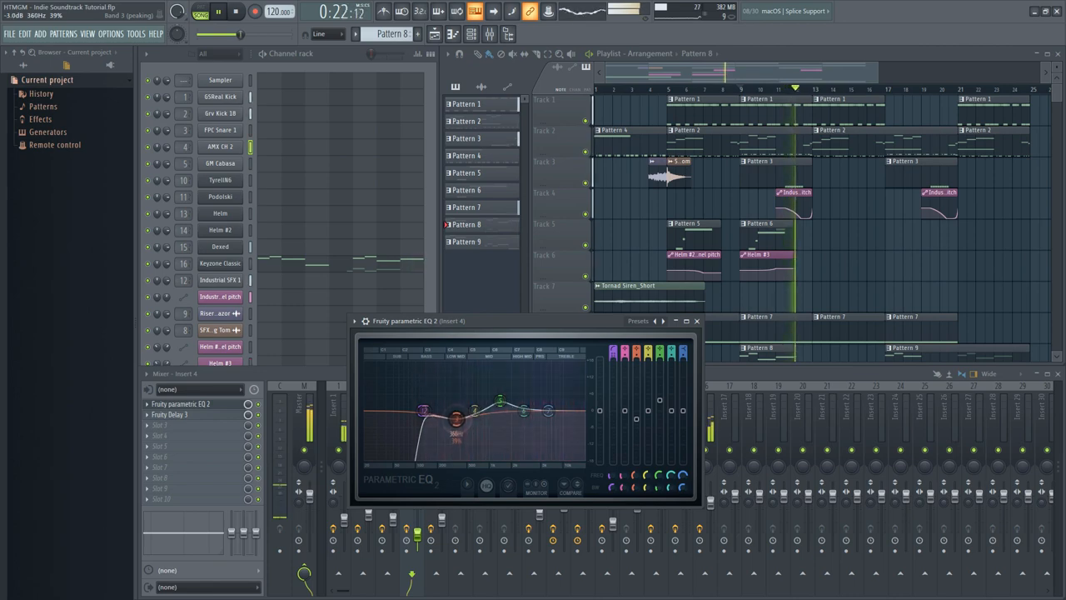
drag(454, 416, 460, 427)
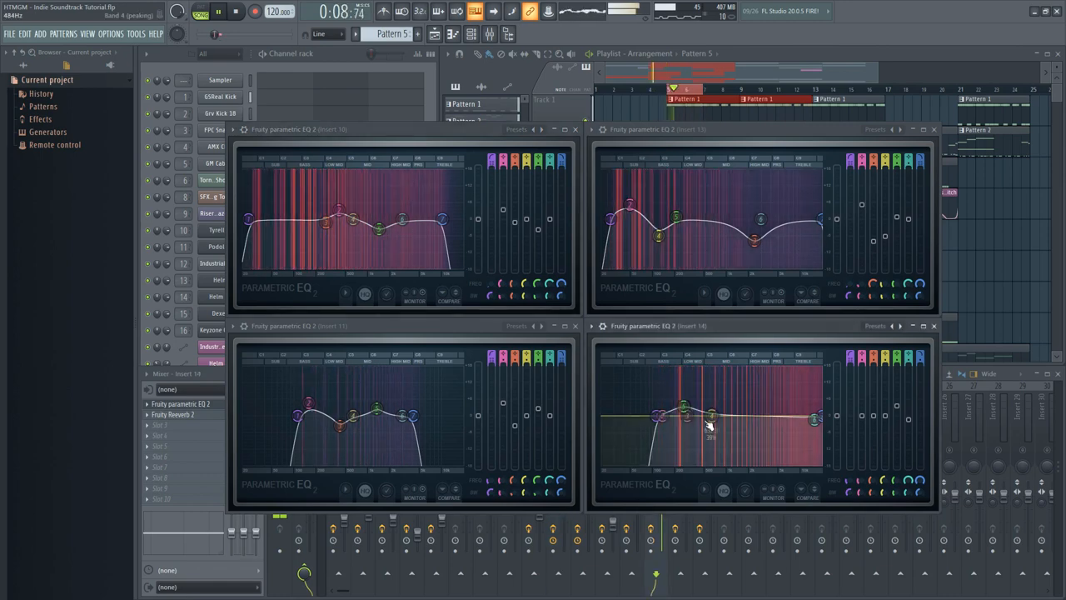
drag(683, 408, 788, 414)
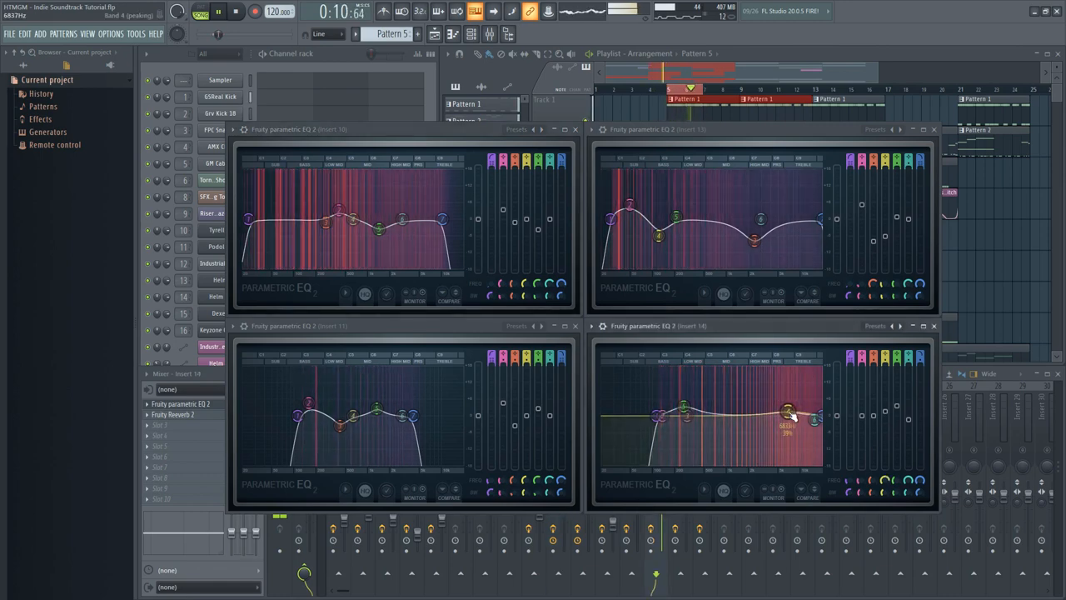